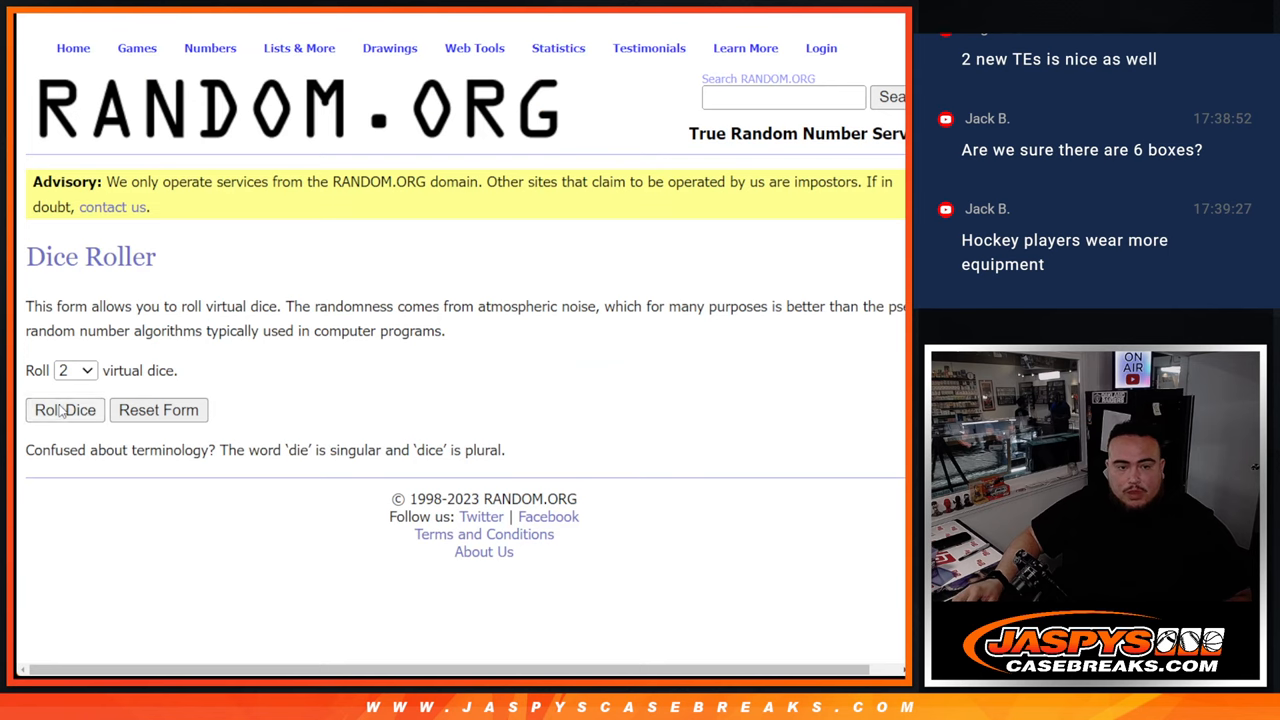
- Roll two virtual dice, then randomize the 30 customer names twice
left_click(64, 410)
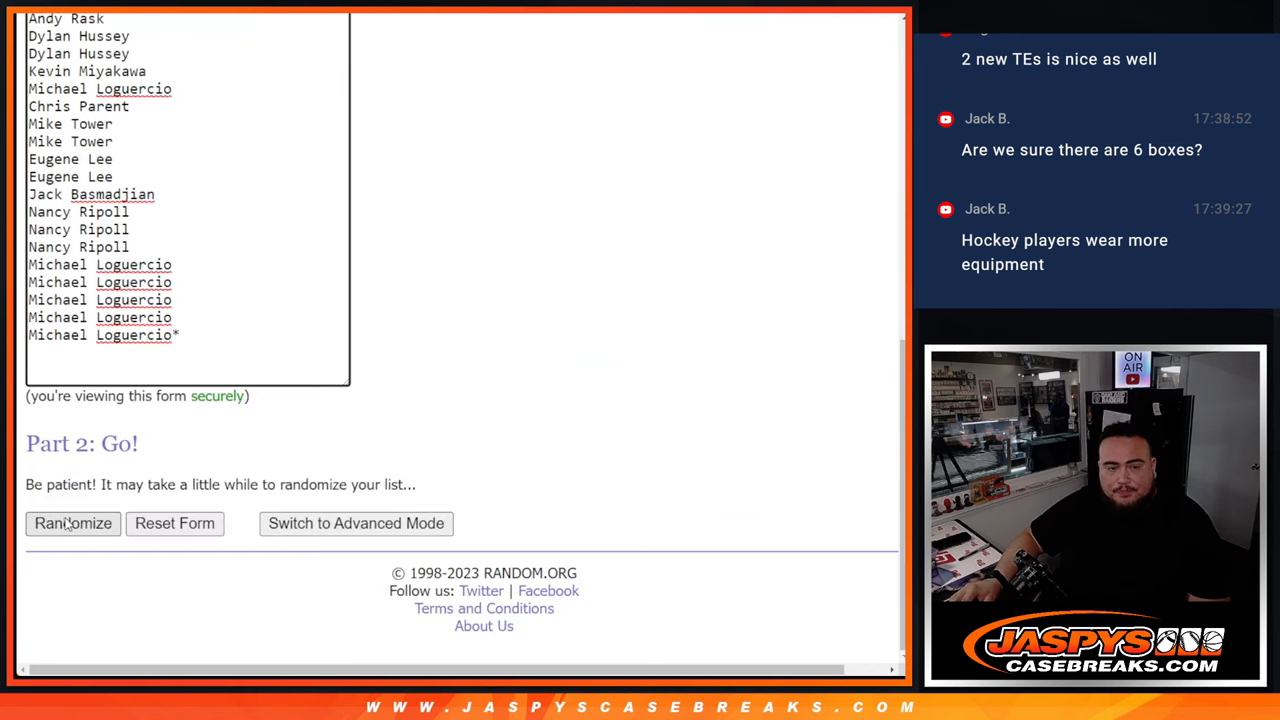
left_click(72, 524)
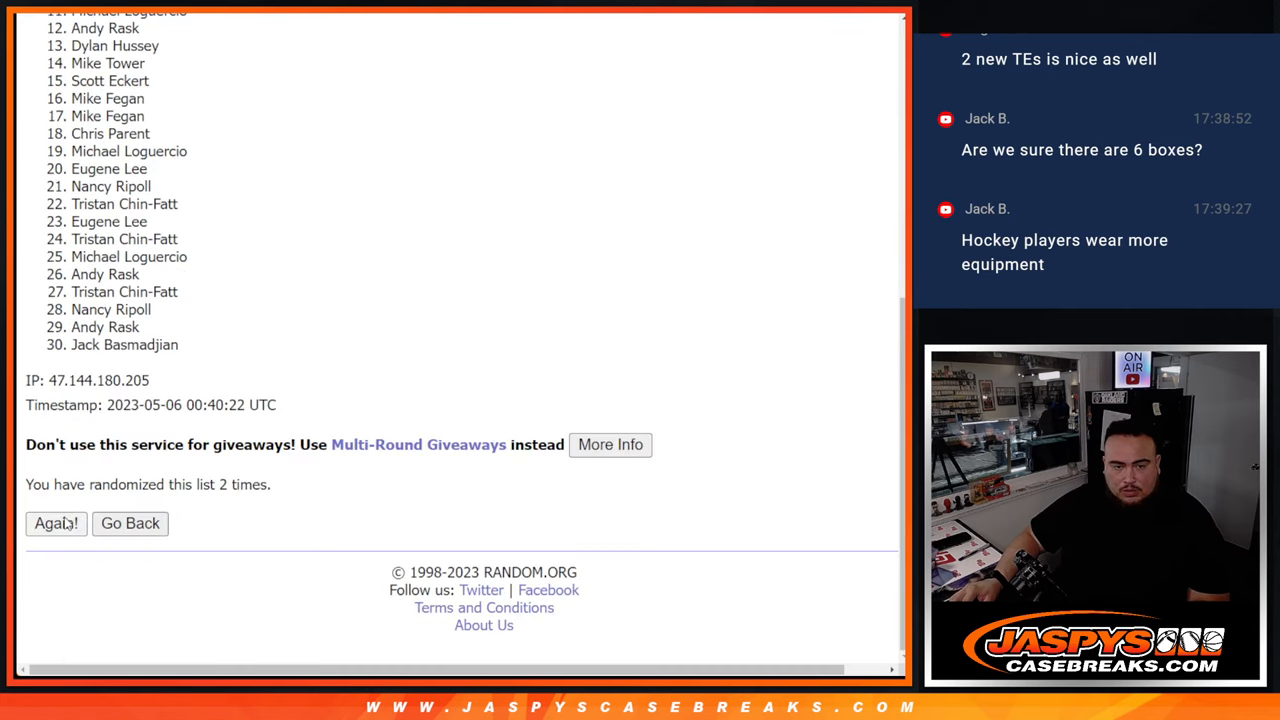
left_click(56, 524)
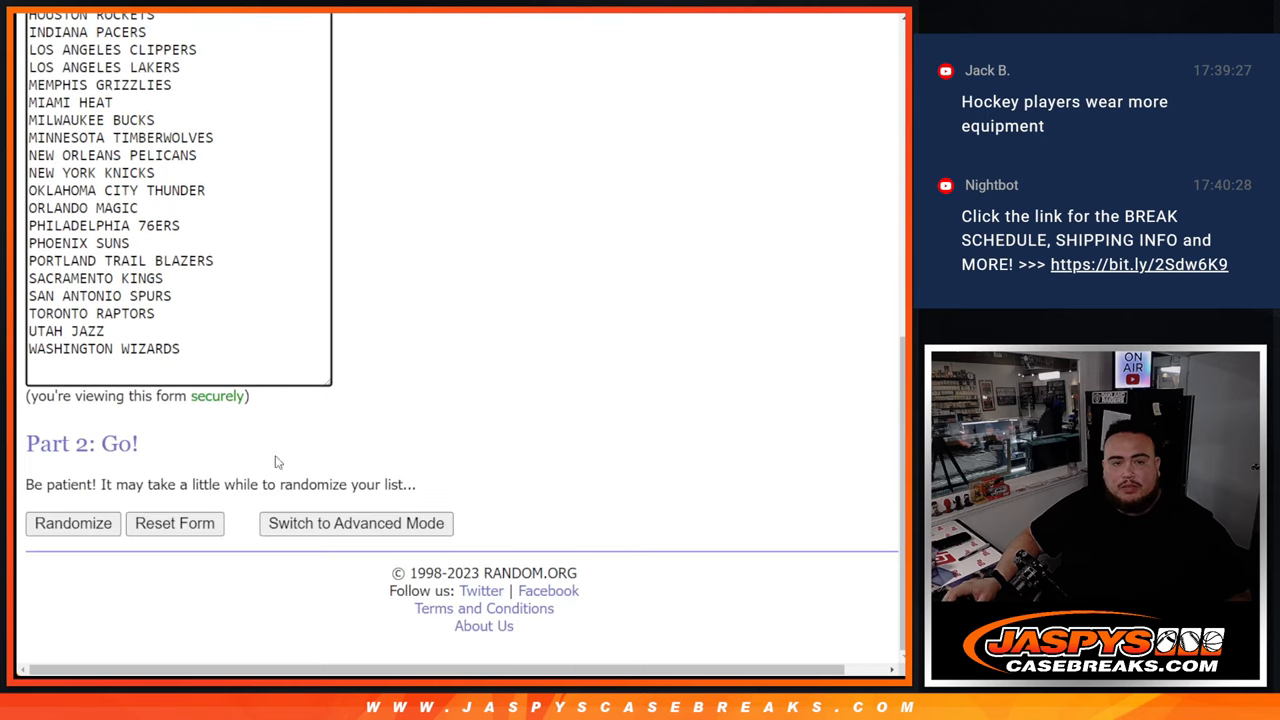
- Randomize the 30 NBA teams, reshuffling with Again for a fresh order
left_click(72, 524)
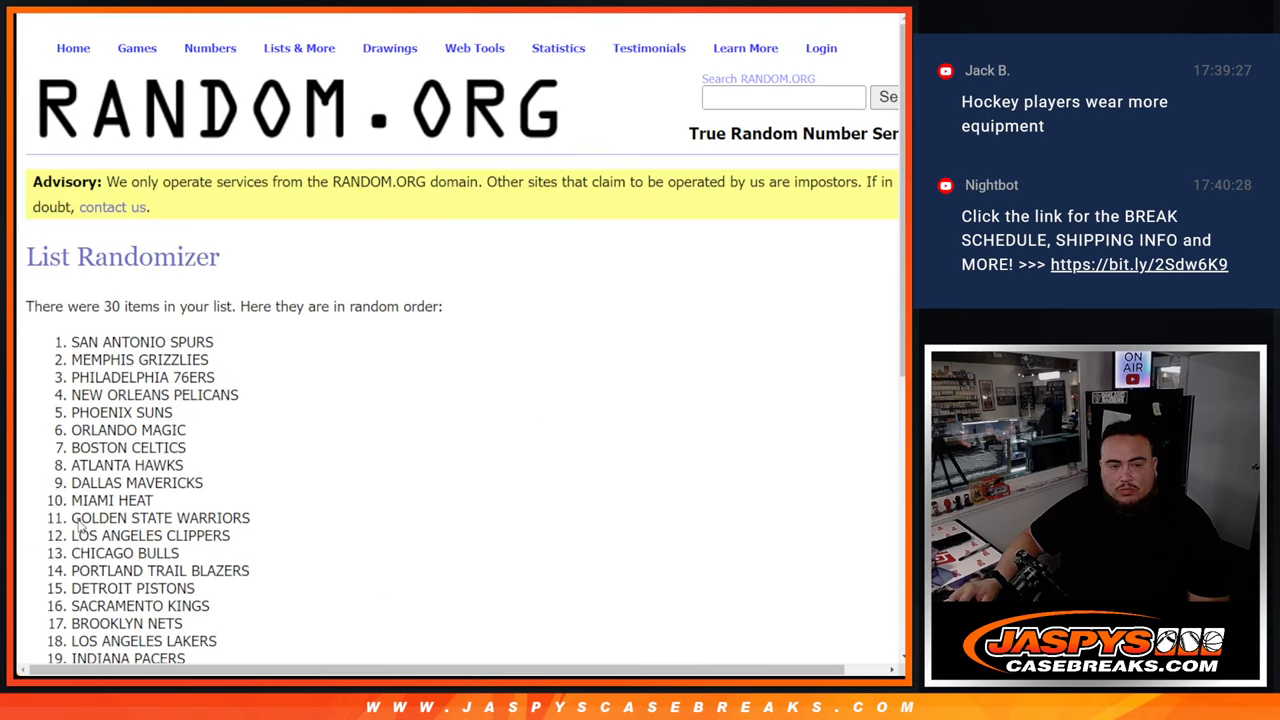
scroll("down", 3)
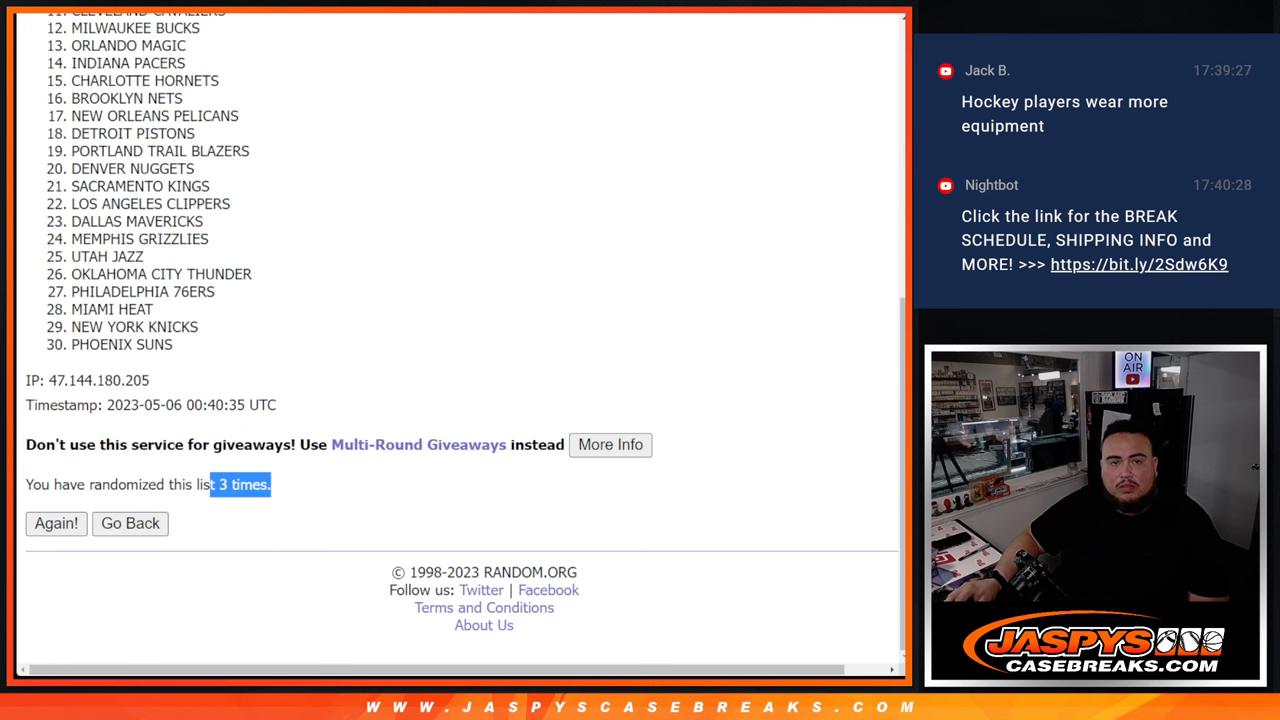
left_click(56, 524)
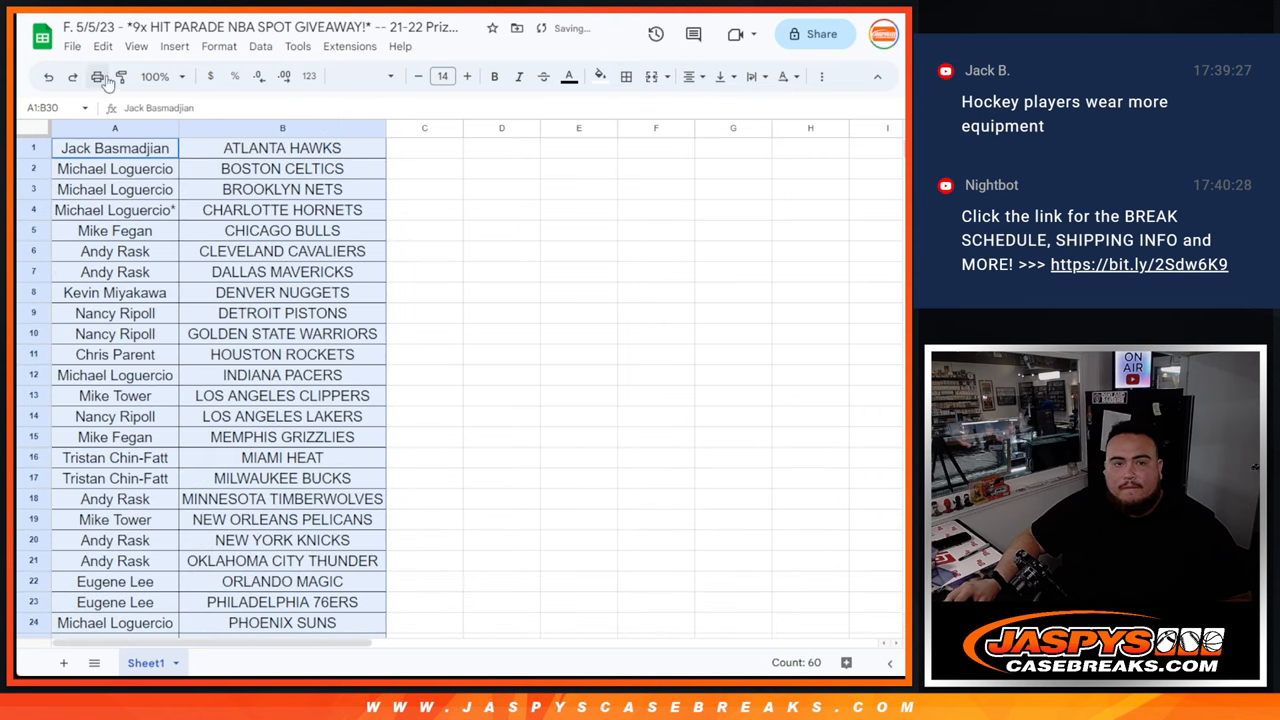
- Send the customer-to-NBA-team pairing sheet to the printer
left_click(96, 76)
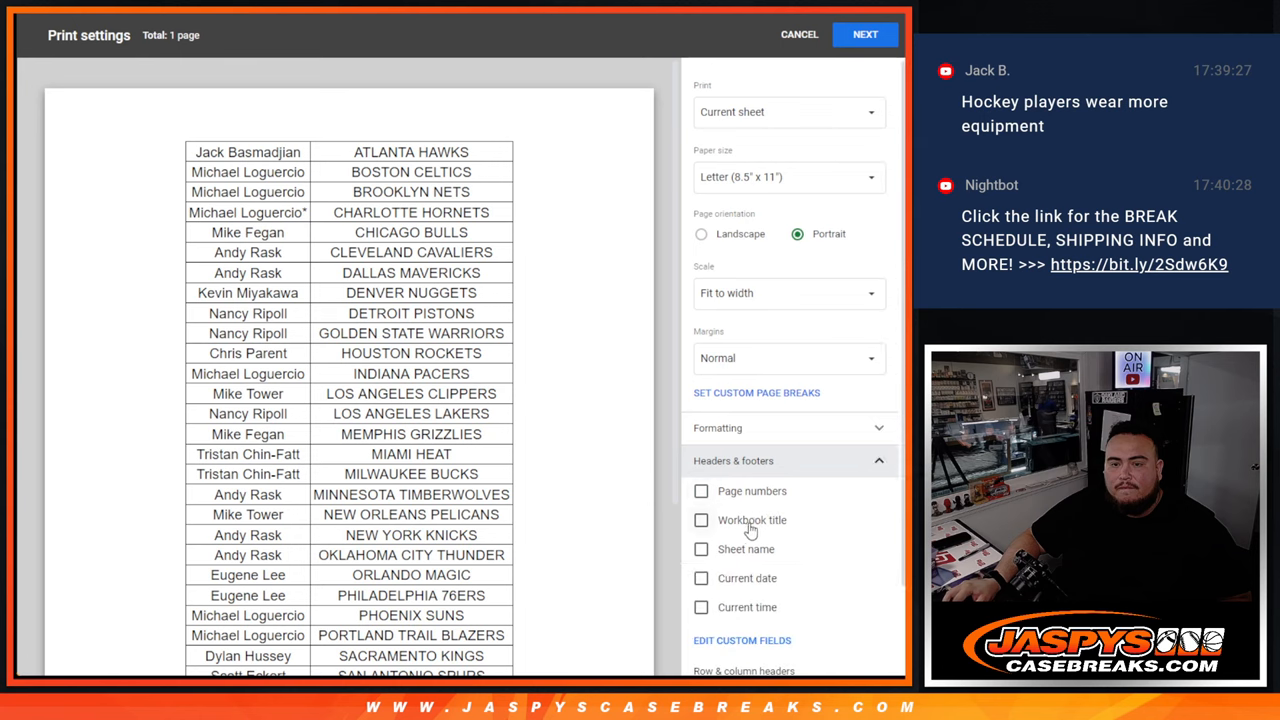
left_click(864, 34)
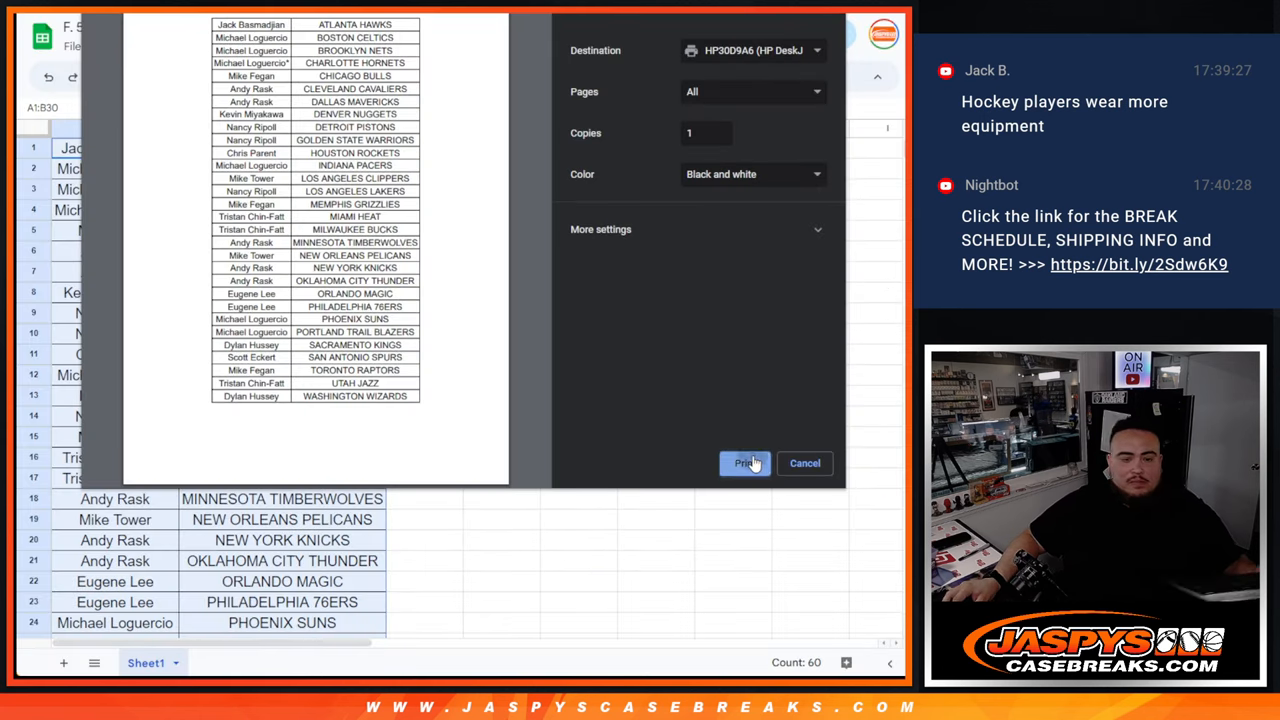
left_click(744, 464)
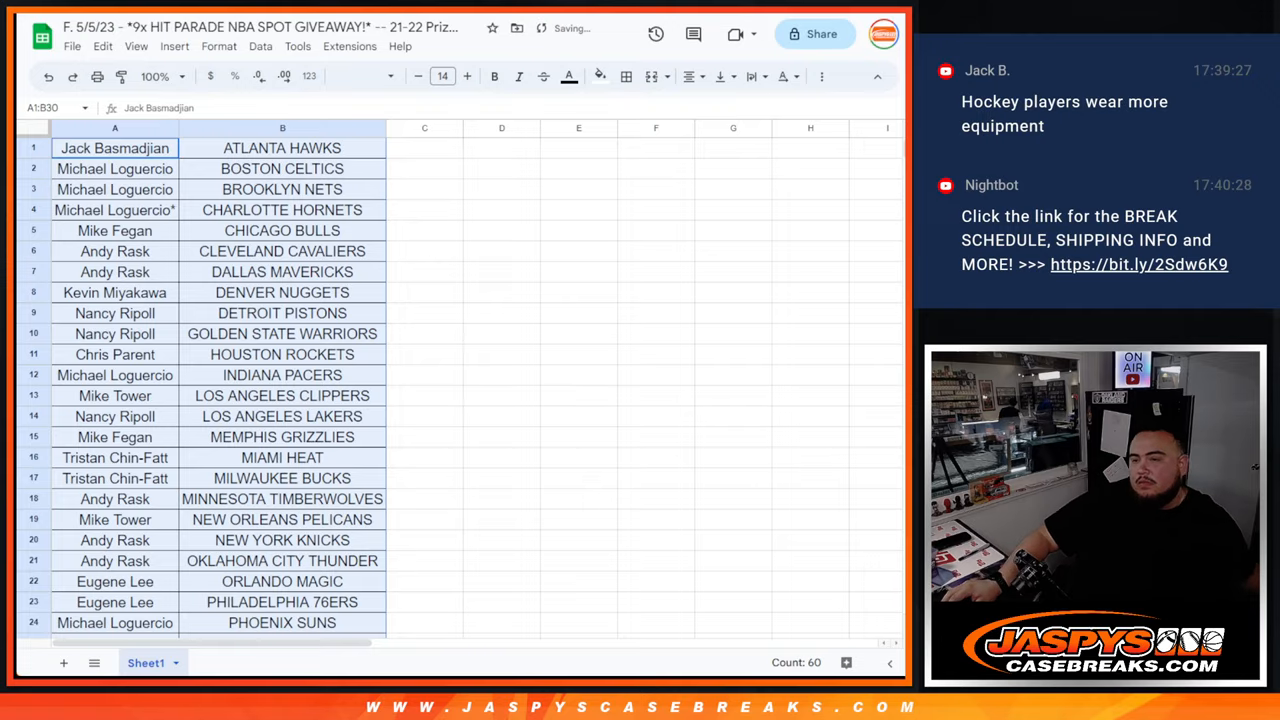
scroll("down", 3)
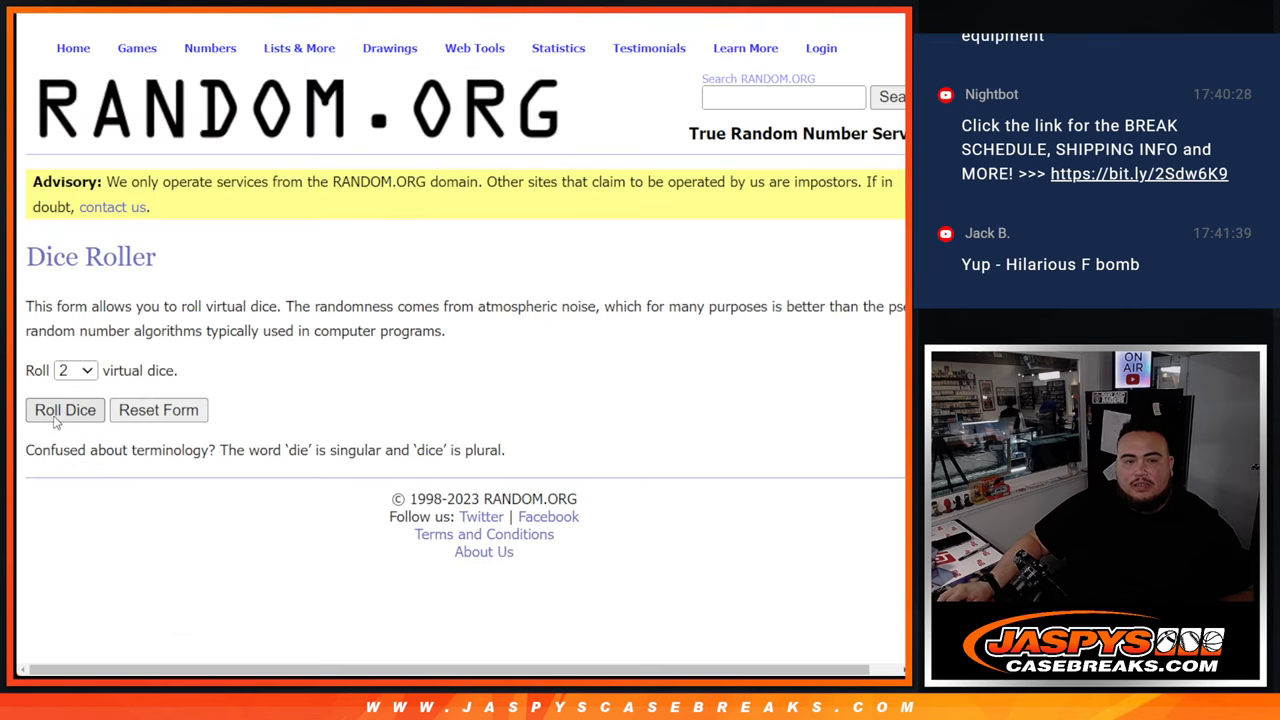
- Roll the dice, then reshuffle the giveaway names until randomized eight times
left_click(64, 410)
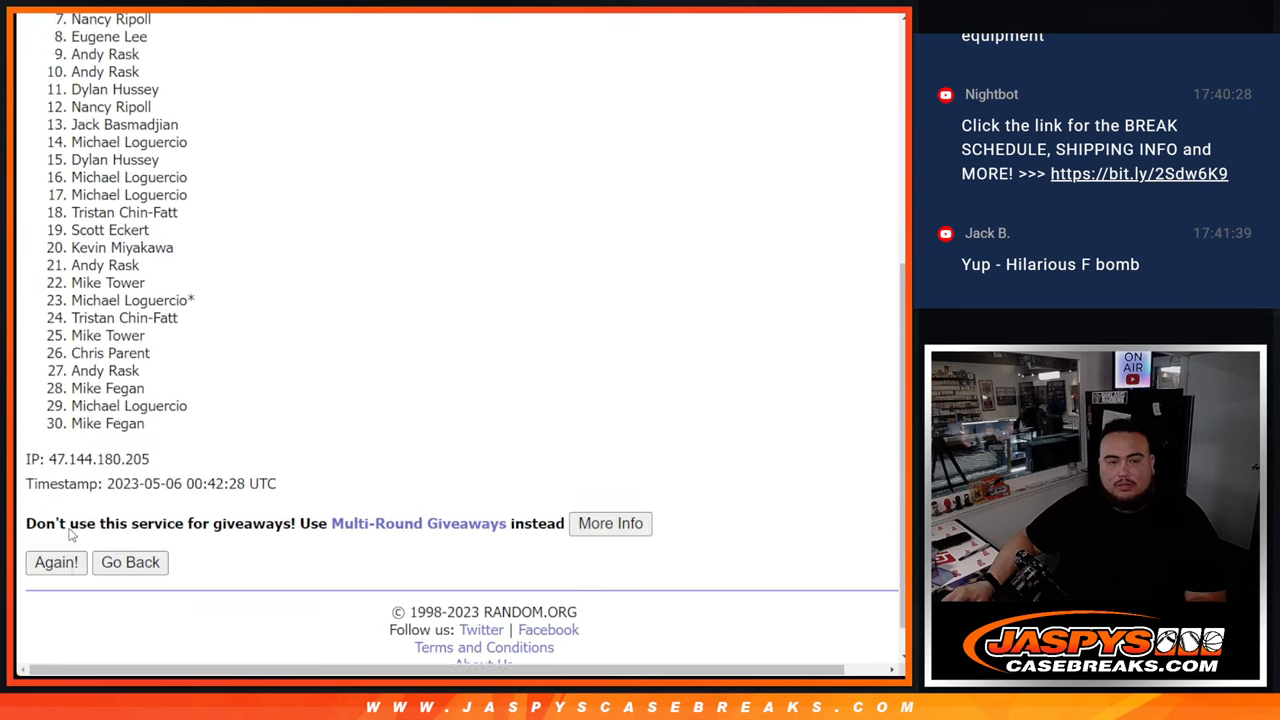
left_click(56, 562)
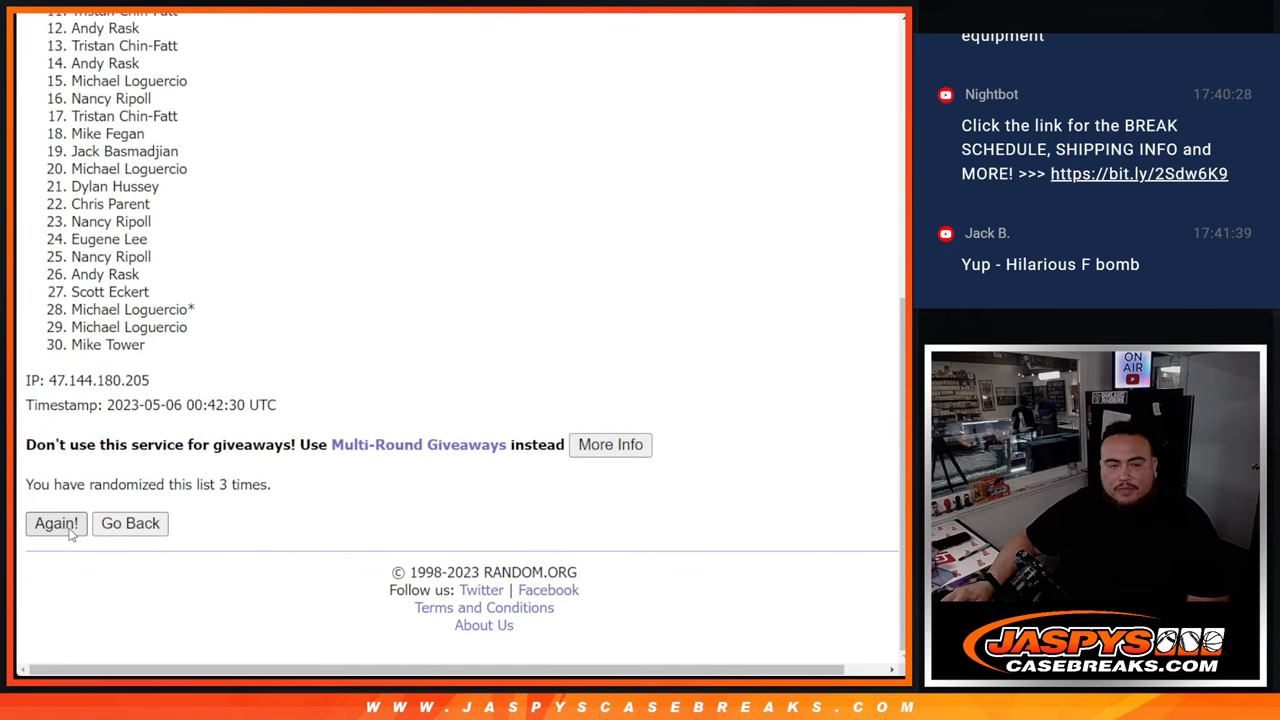
left_click(56, 524)
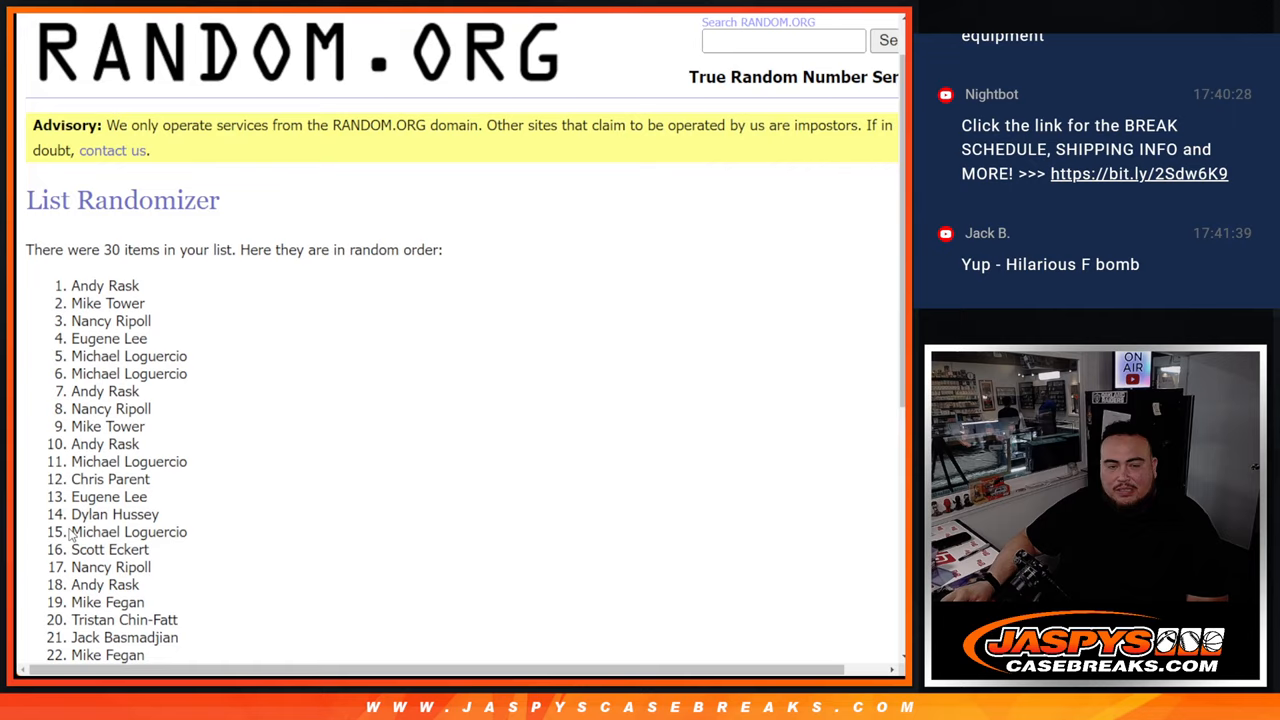
scroll("down", 3)
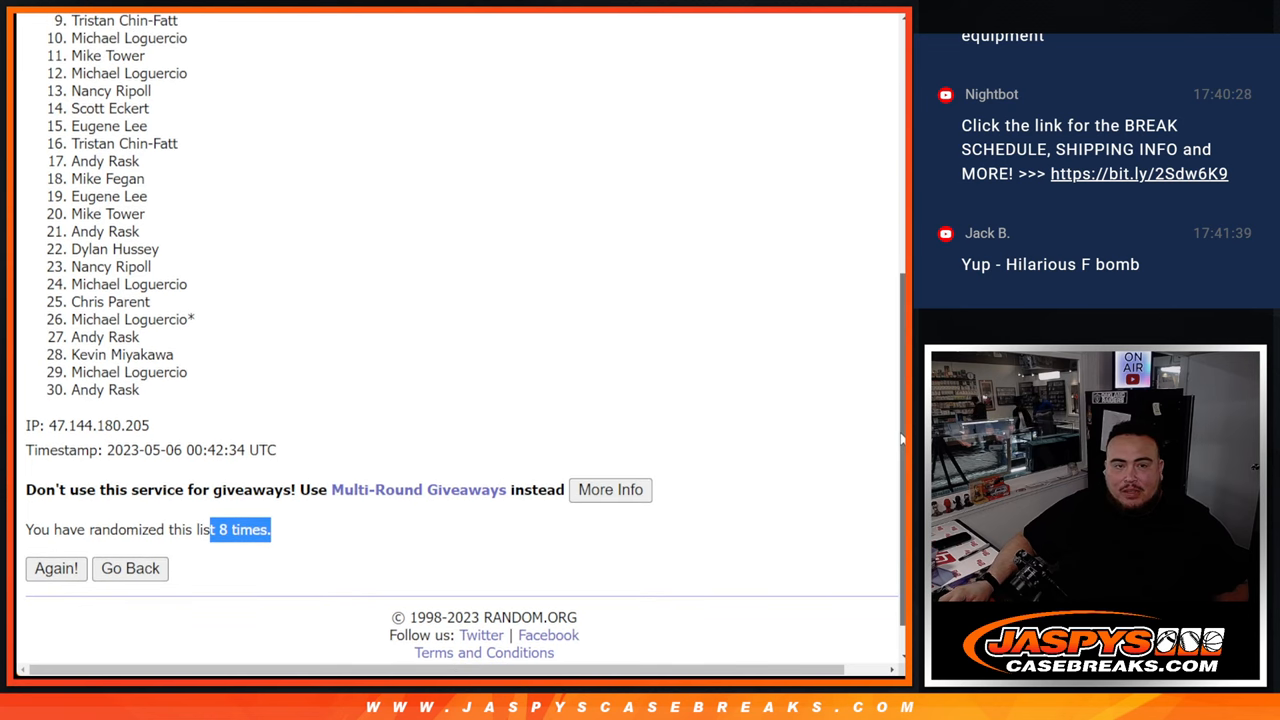
scroll("down", 3)
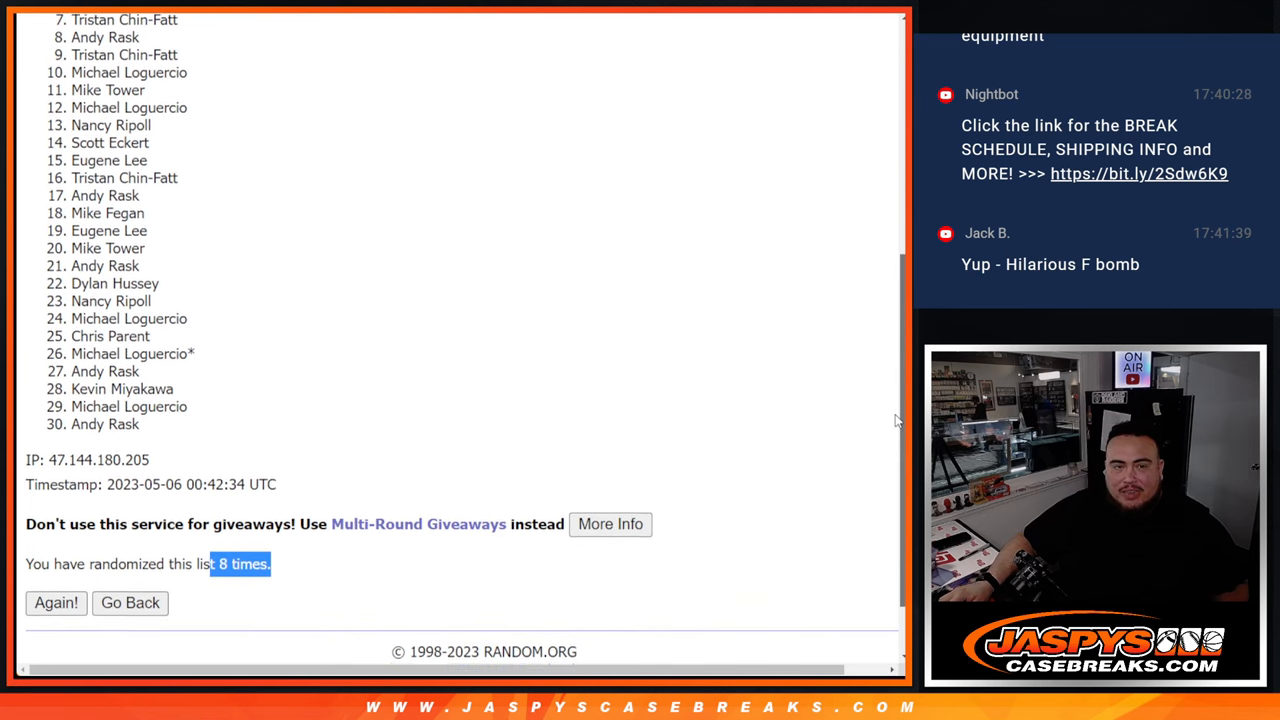
scroll("down", 3)
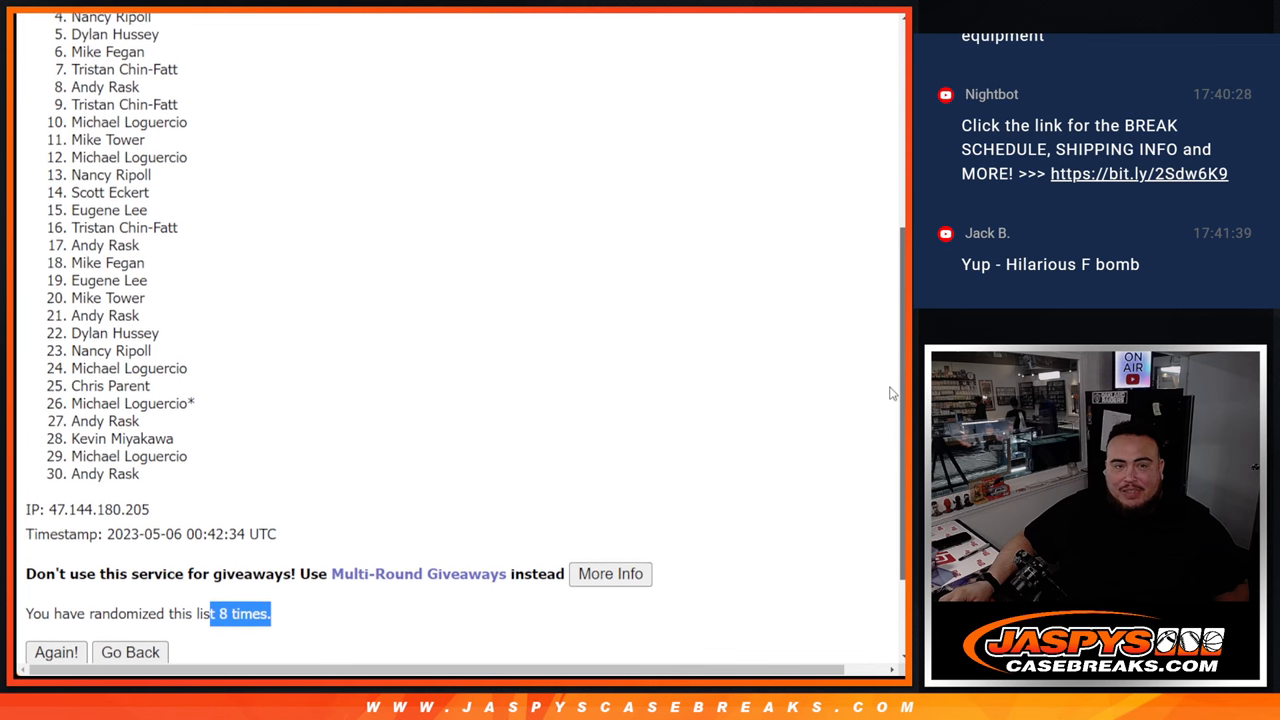